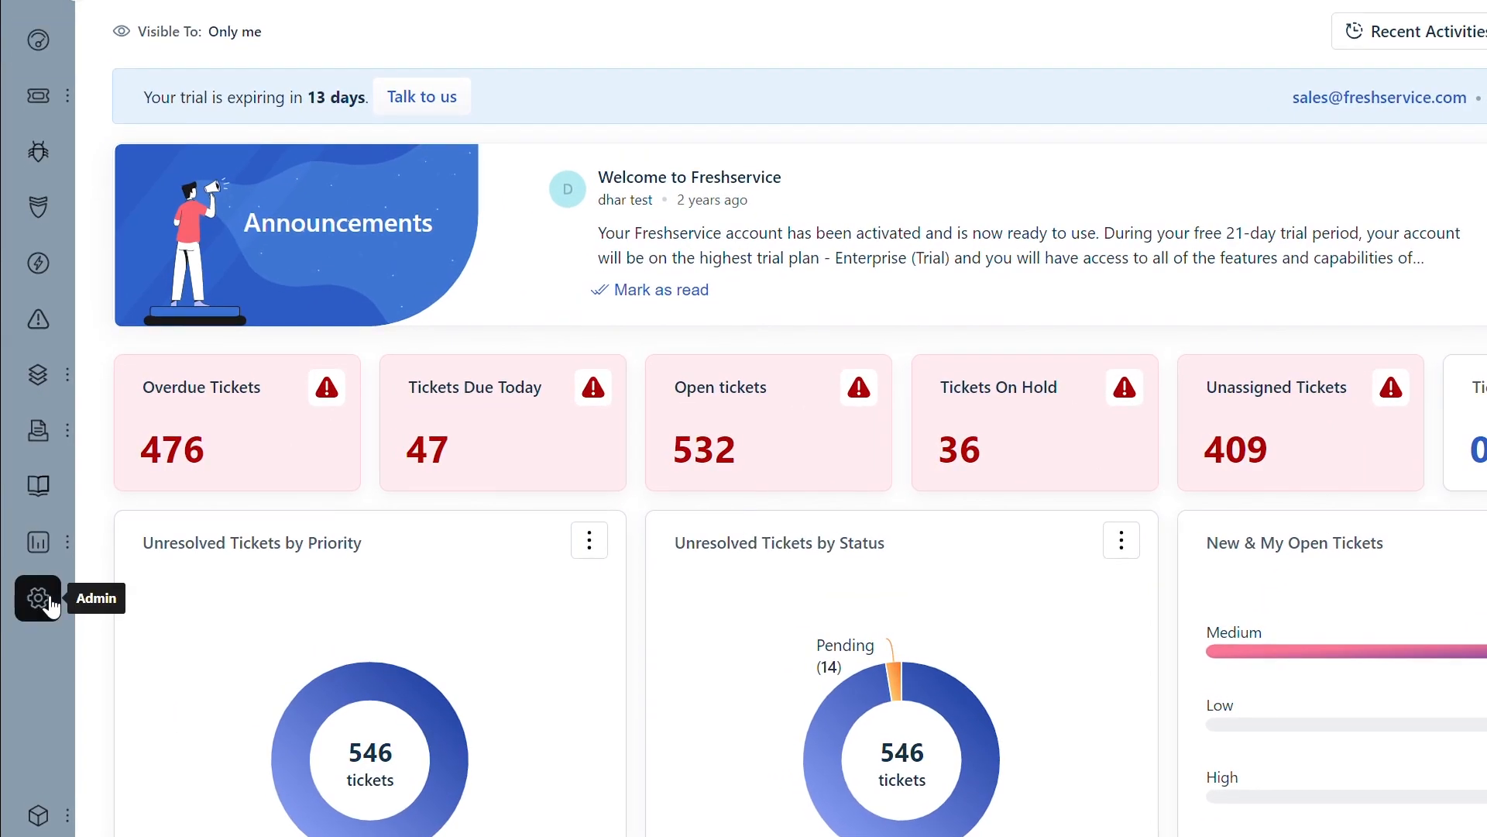
Copy the Training Services 'Forwarded to' address from Admin's Email Settings and Mailboxes.
click(36, 598)
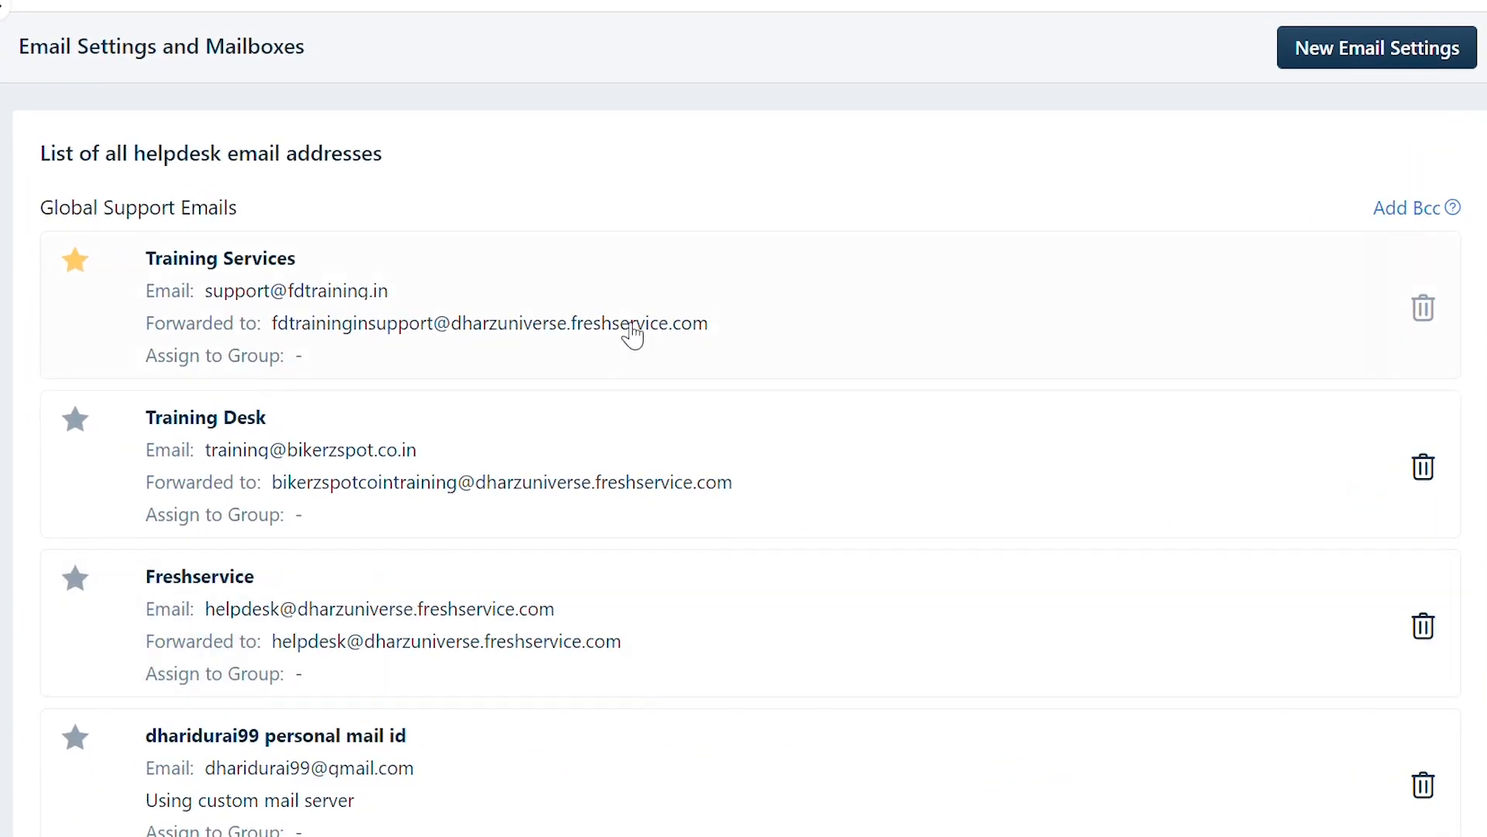
click(220, 258)
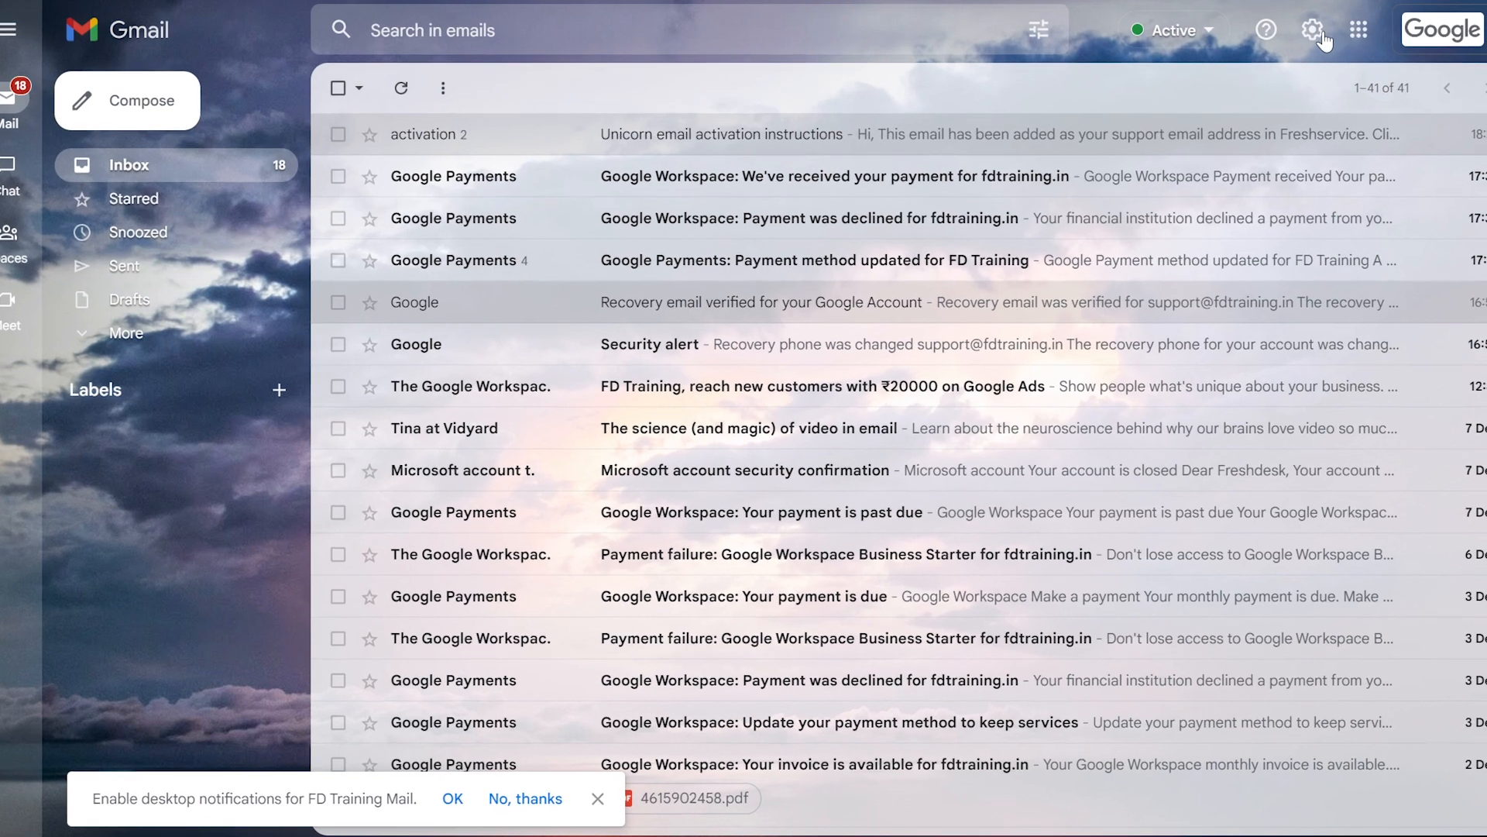
Add the copied Freshservice address under Gmail's Forwarding and POP/IMAP settings and submit it.
click(1315, 30)
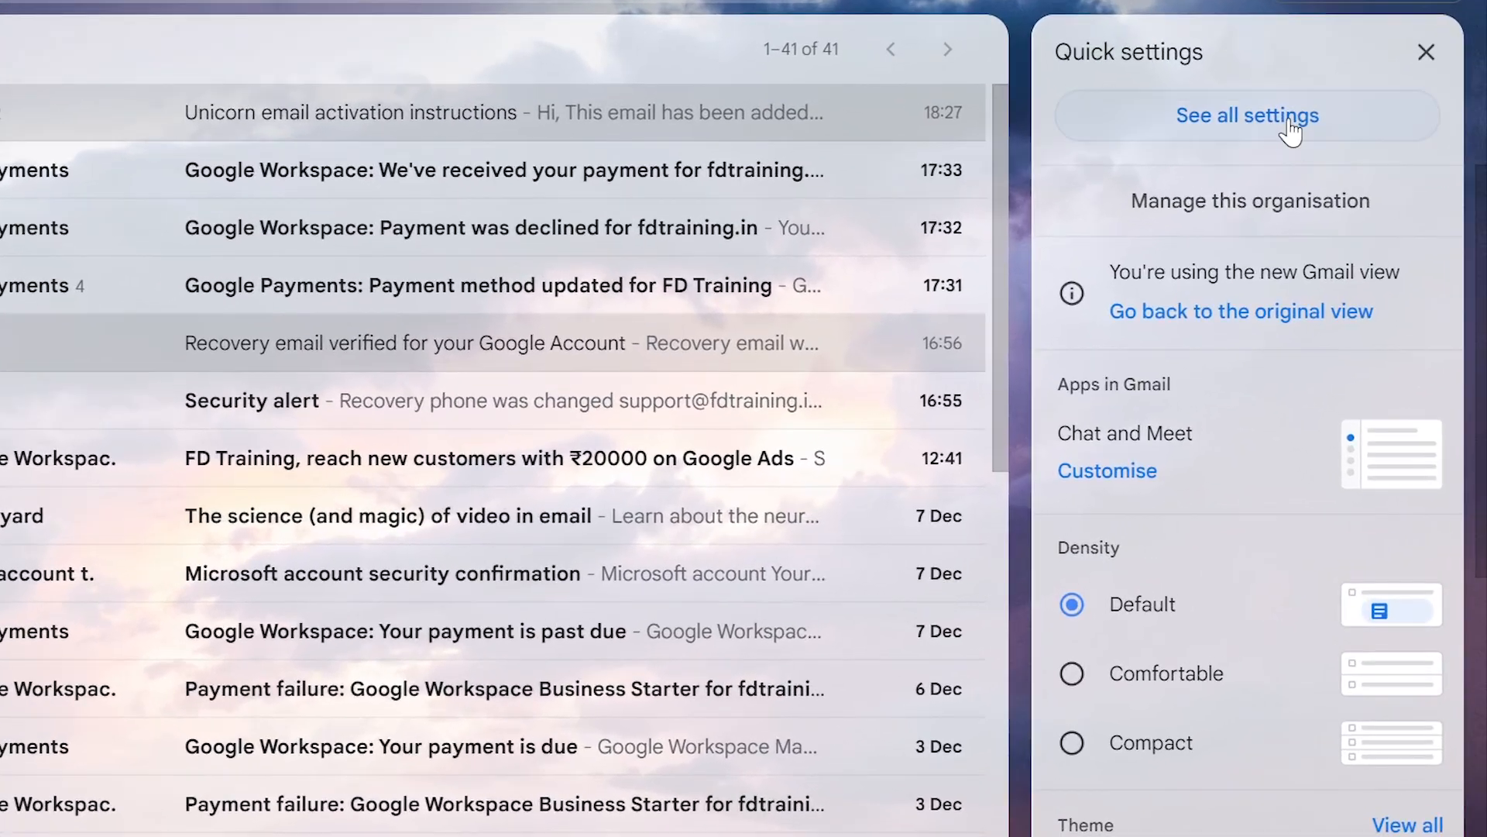
click(1247, 114)
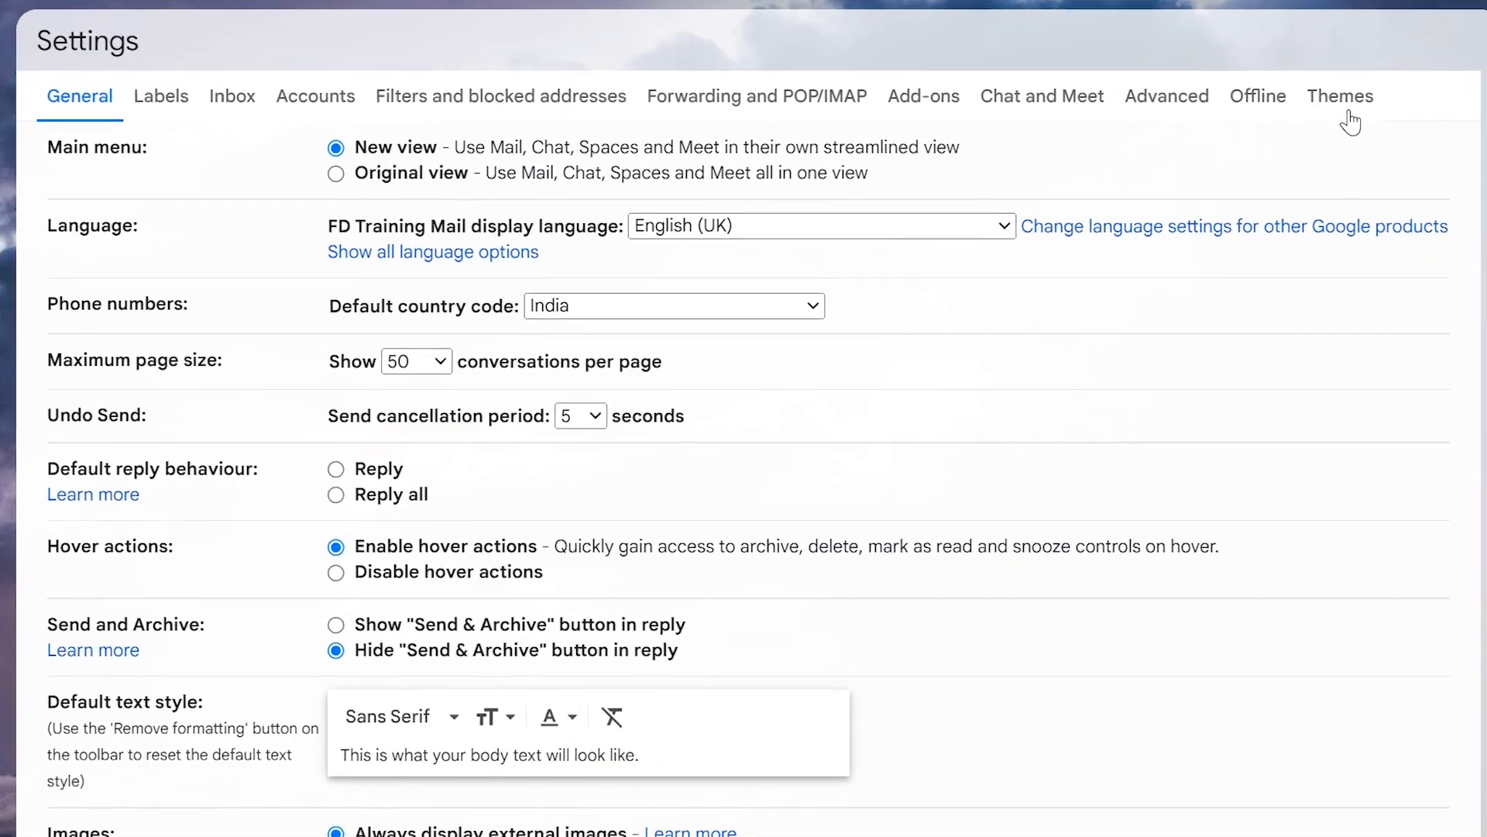
click(756, 95)
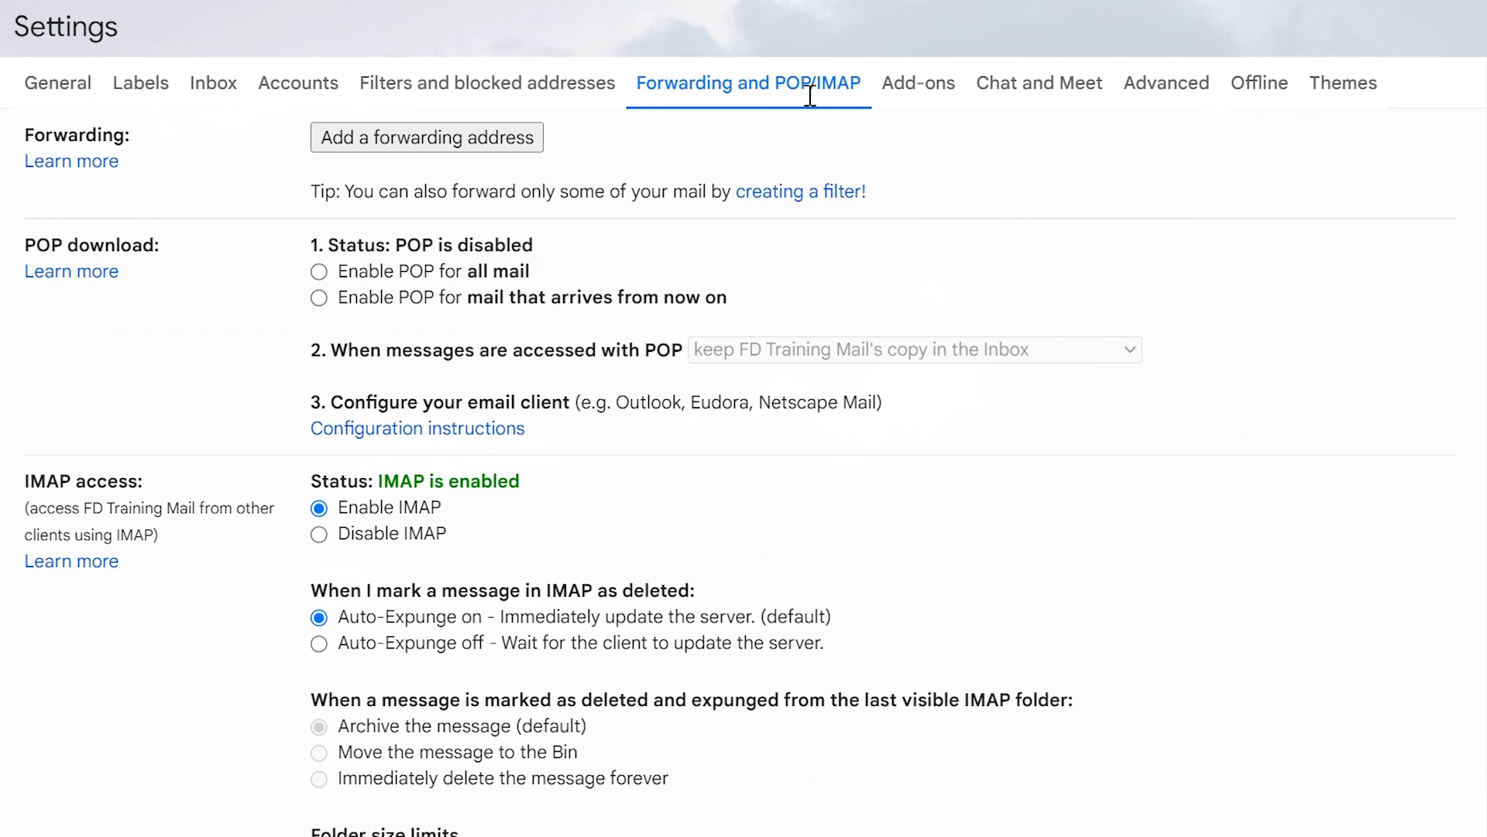
mouse_move(720, 110)
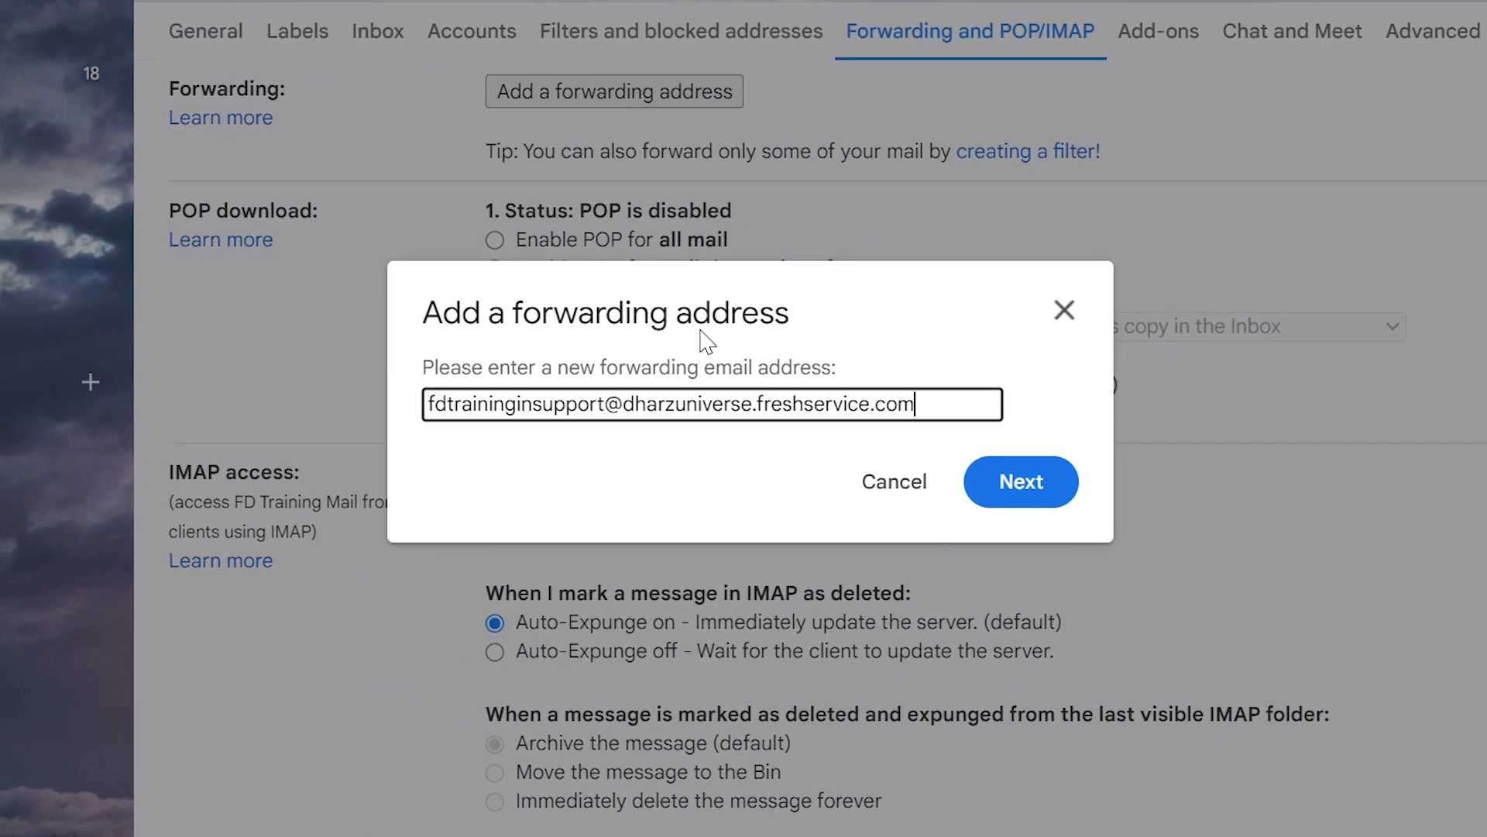
click(1021, 482)
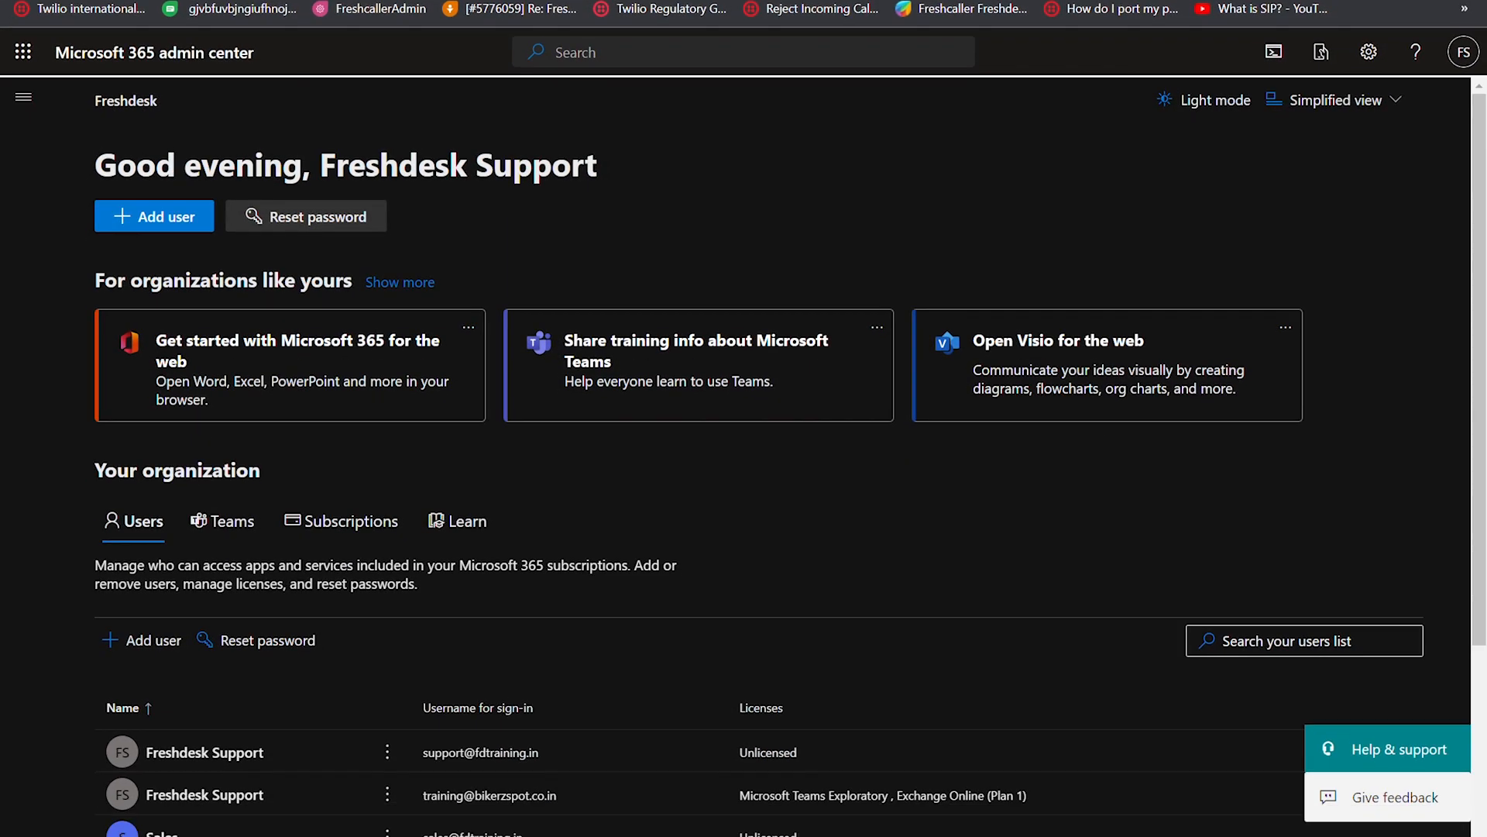
Open the Active users list from the Users section of the admin navigation.
click(24, 97)
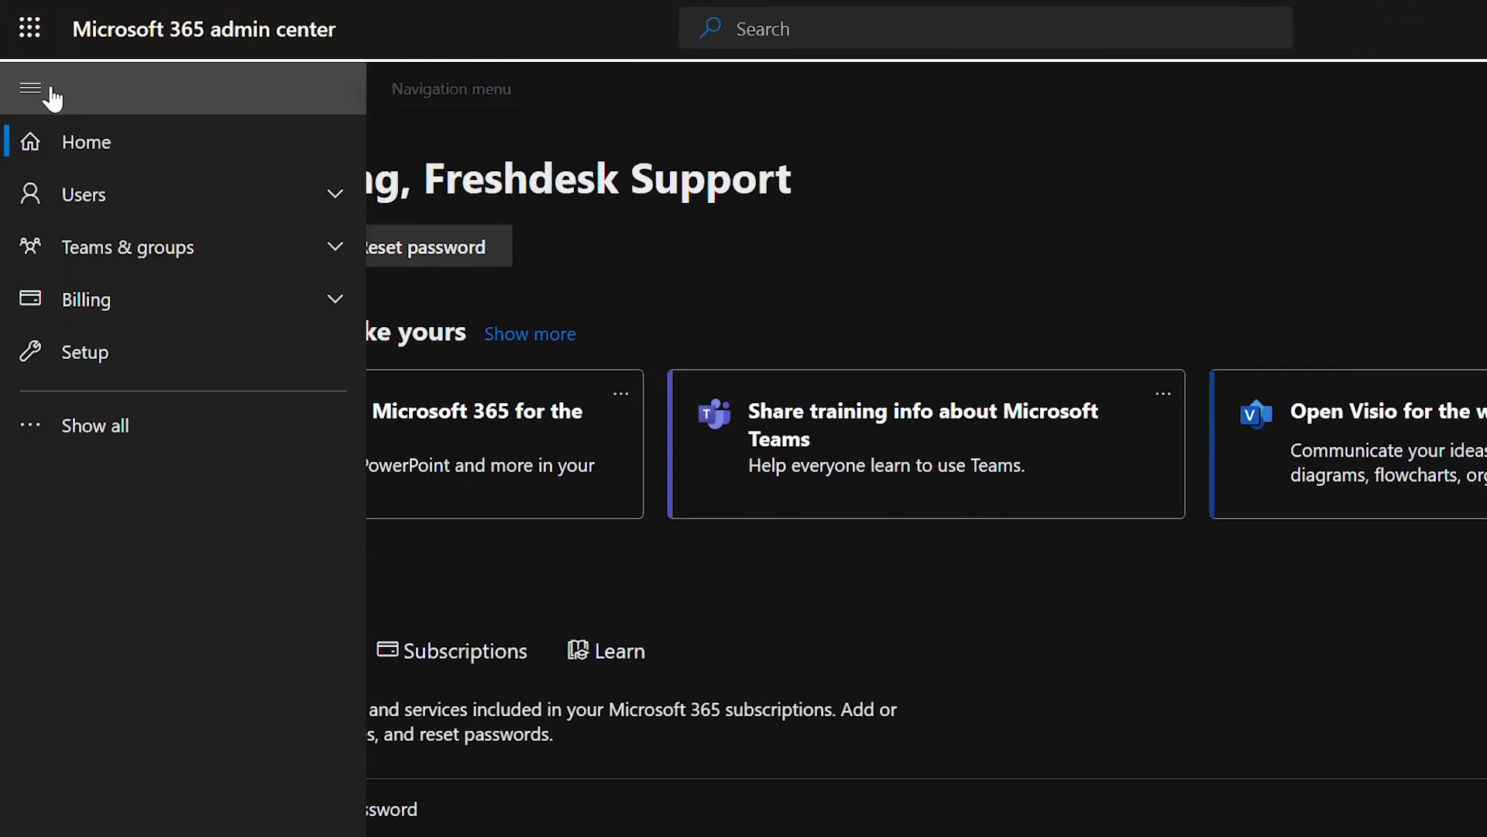
click(84, 194)
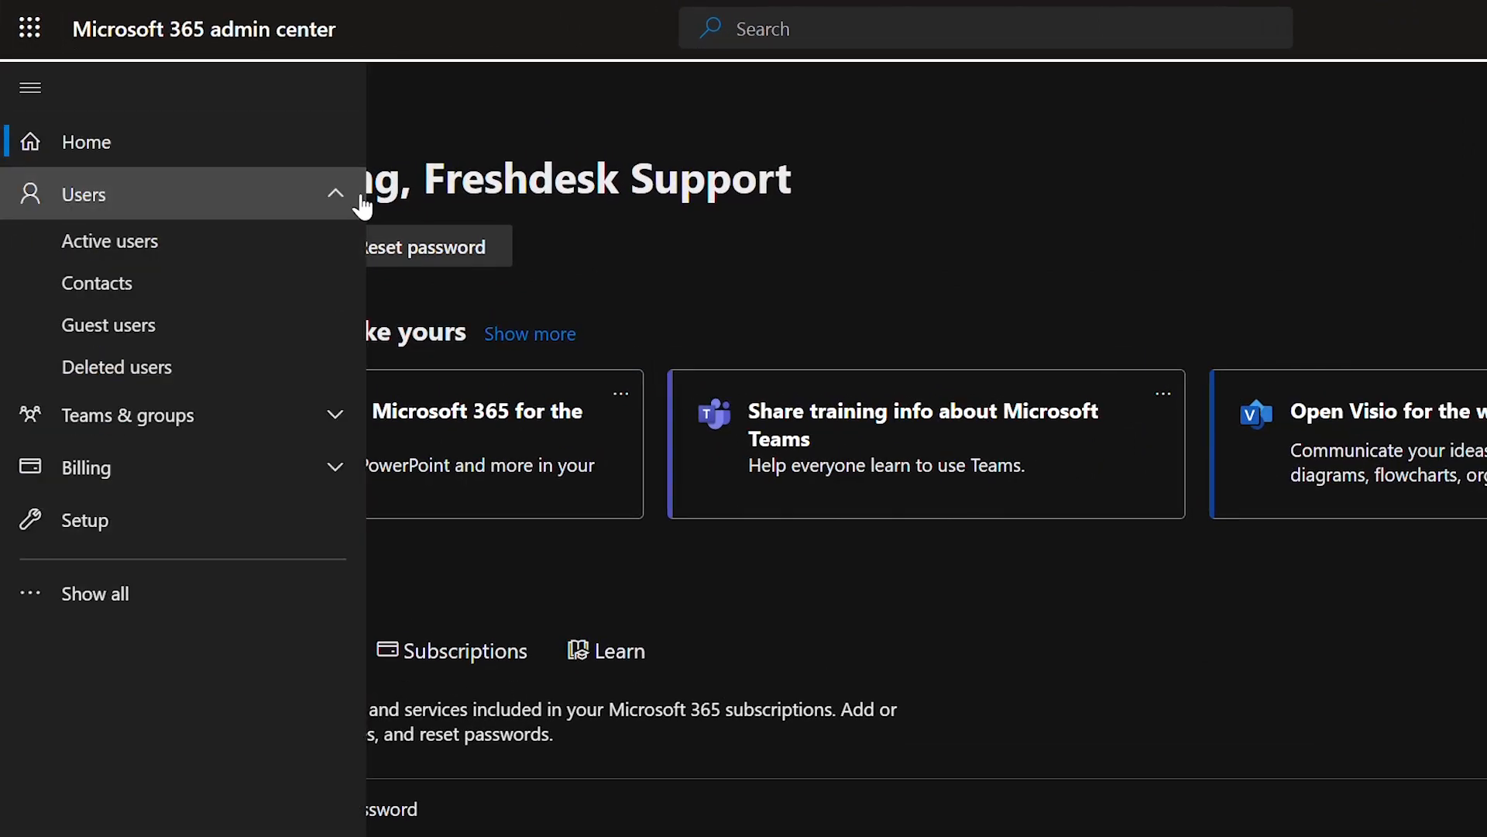
click(110, 240)
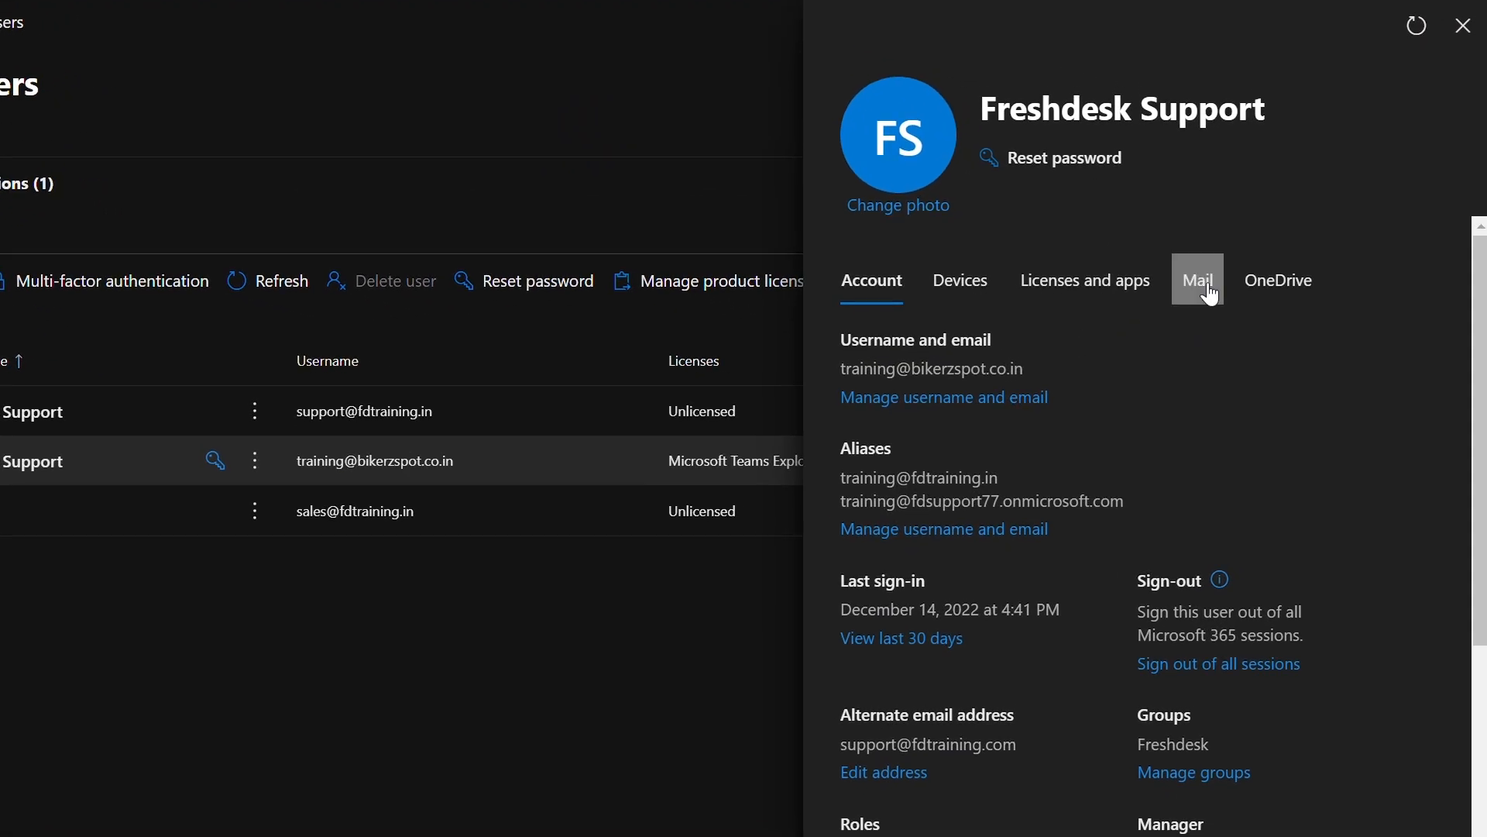
Enable IMAP and Authenticated SMTP in Freshdesk Support's Manage email apps and save.
click(1197, 280)
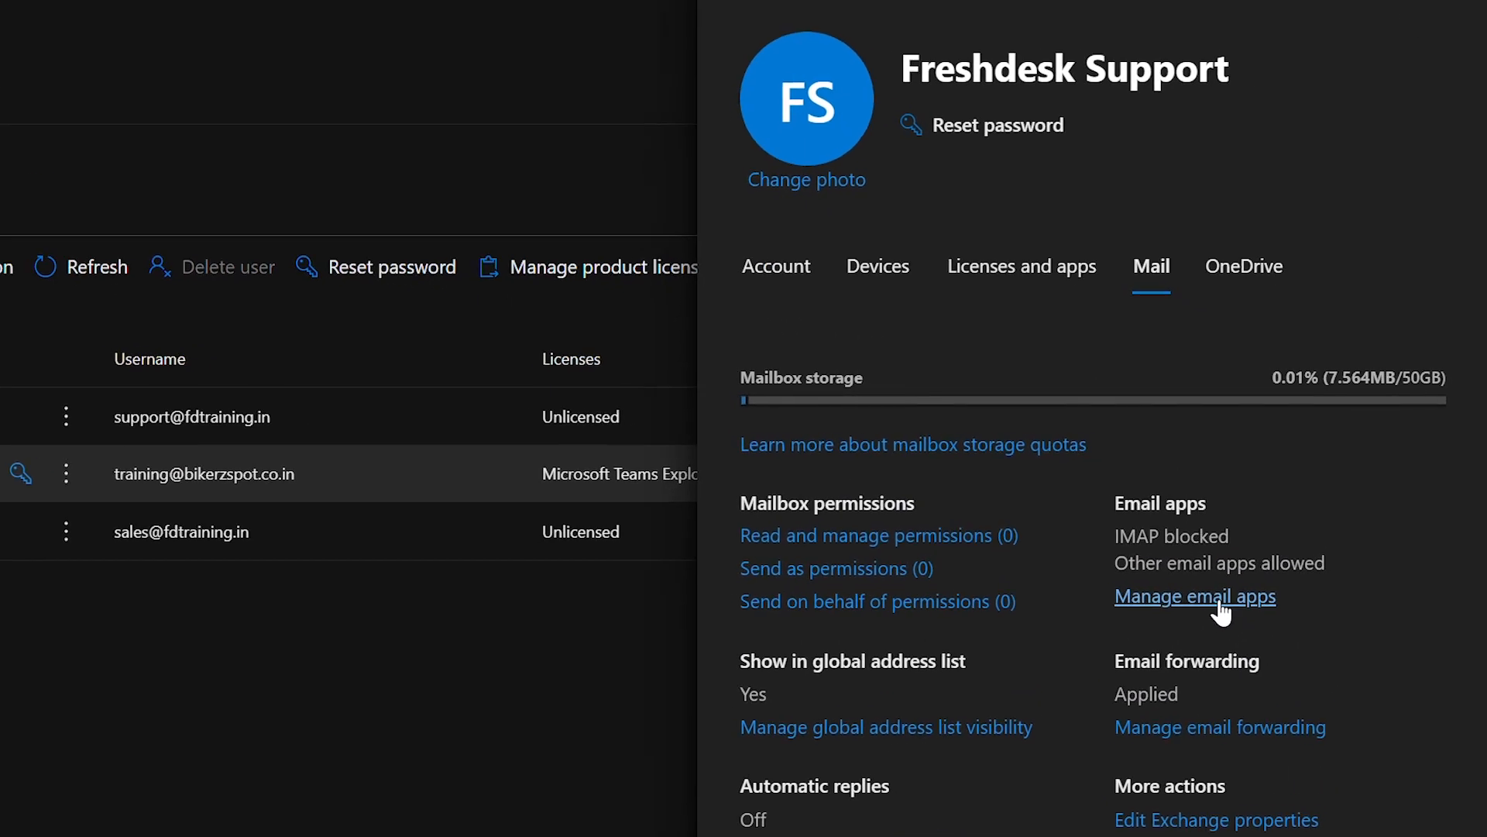
click(1195, 596)
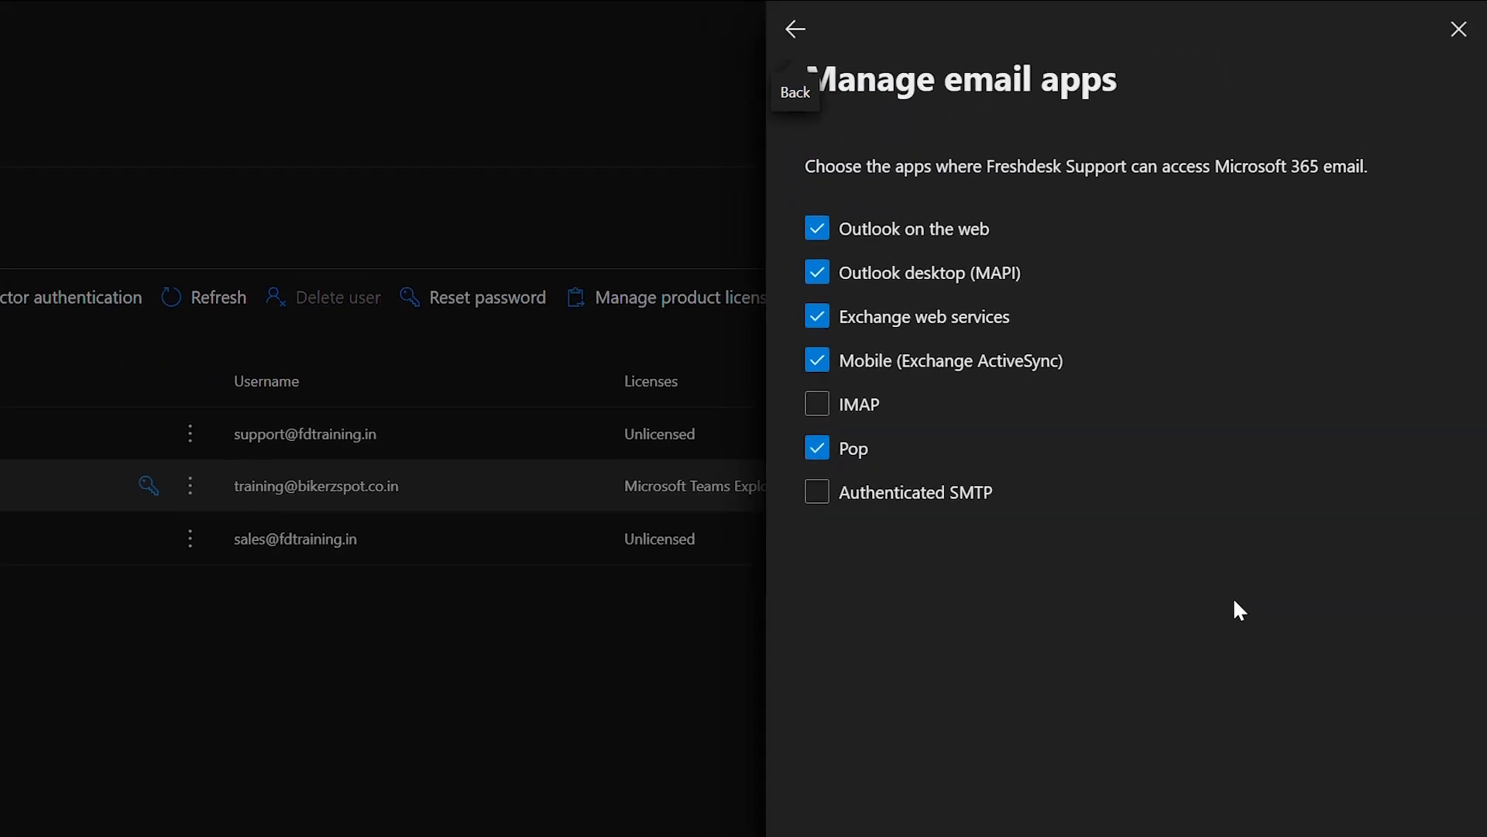
click(816, 493)
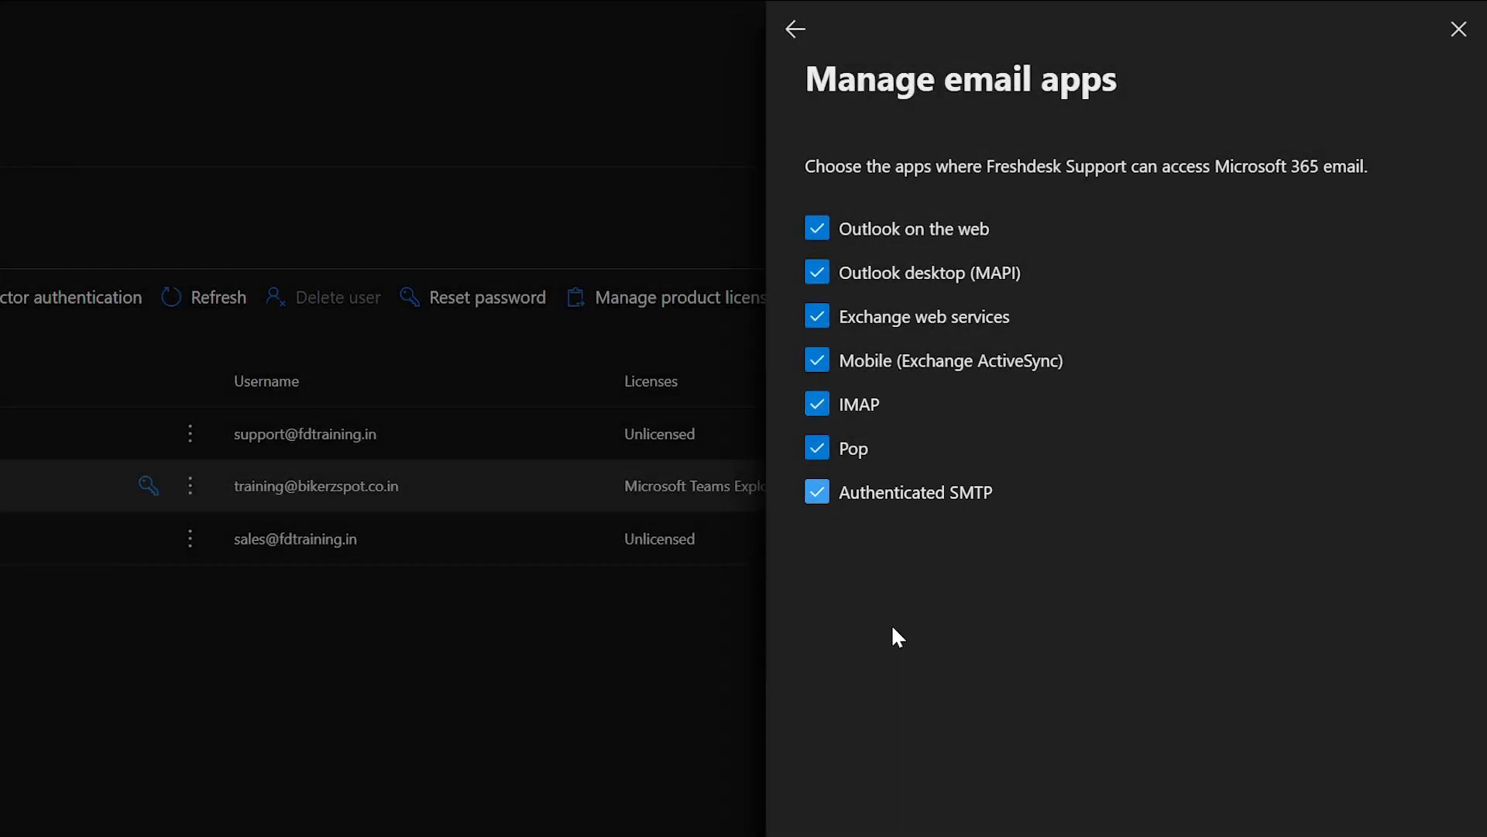
click(879, 802)
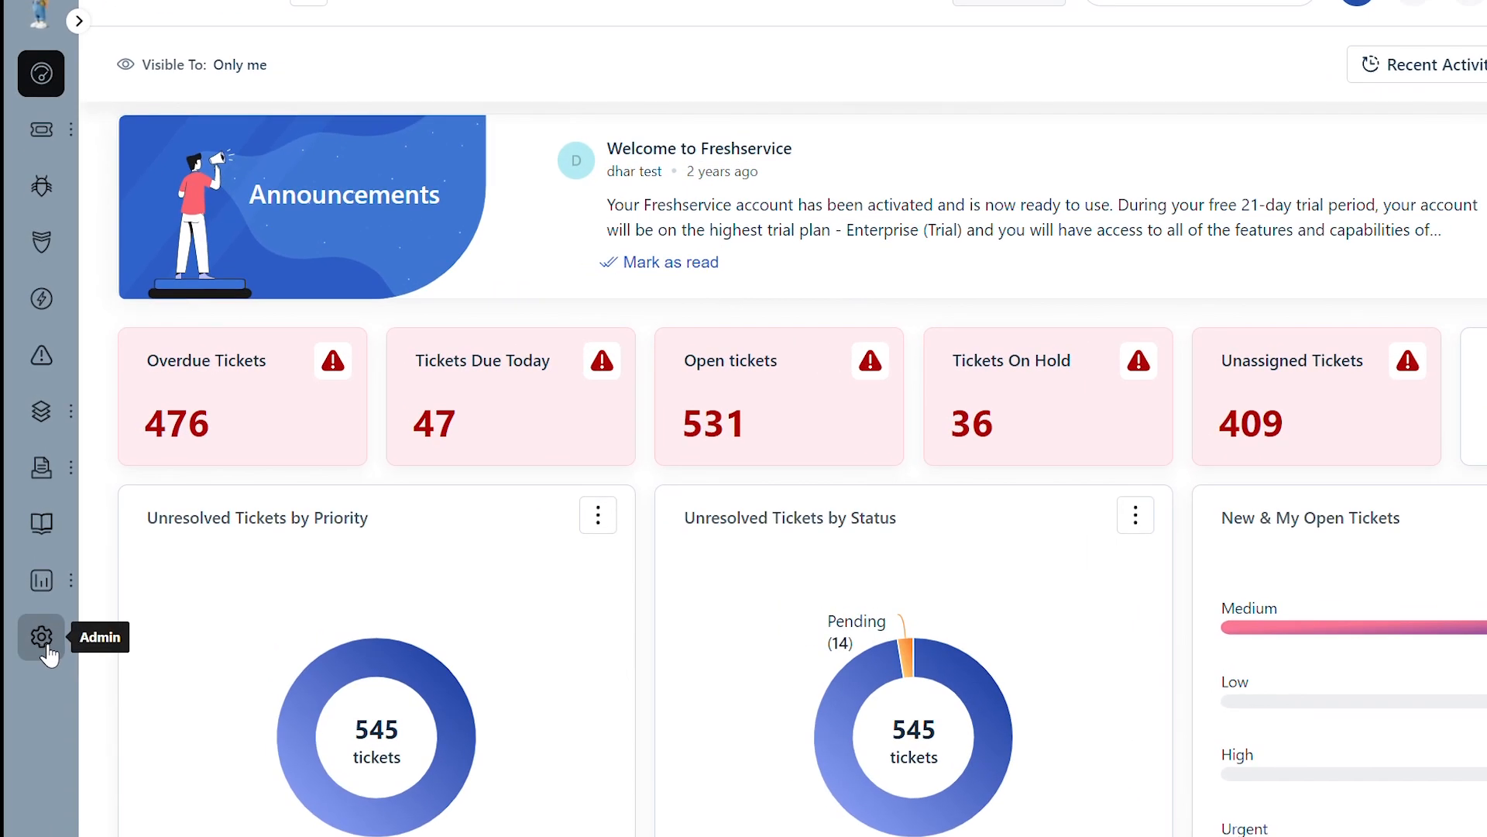
Open the 'Freshservice IP addresses for email communication' article from Admin email settings.
click(41, 637)
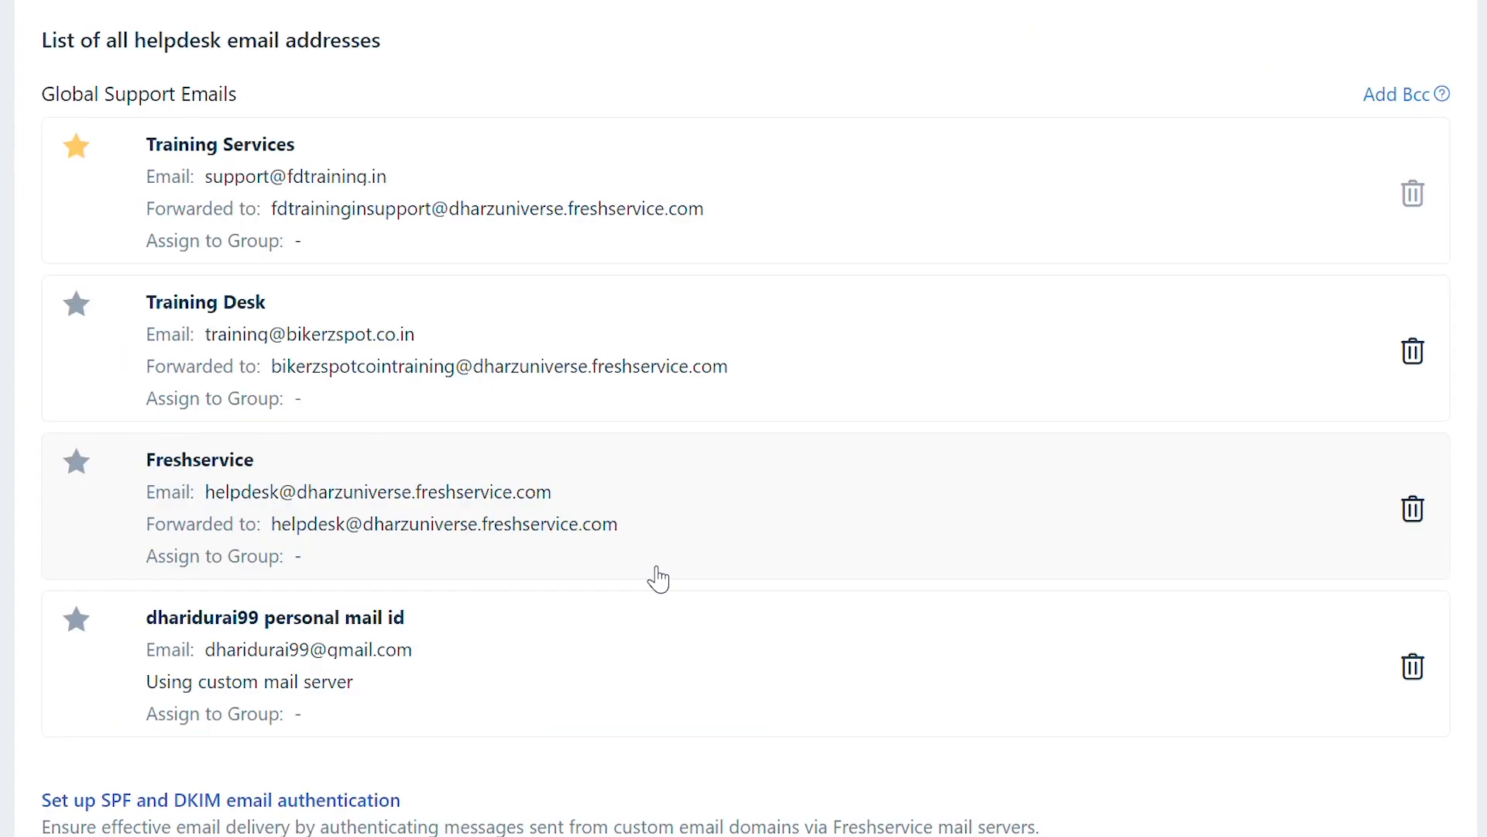
scroll(down, 3)
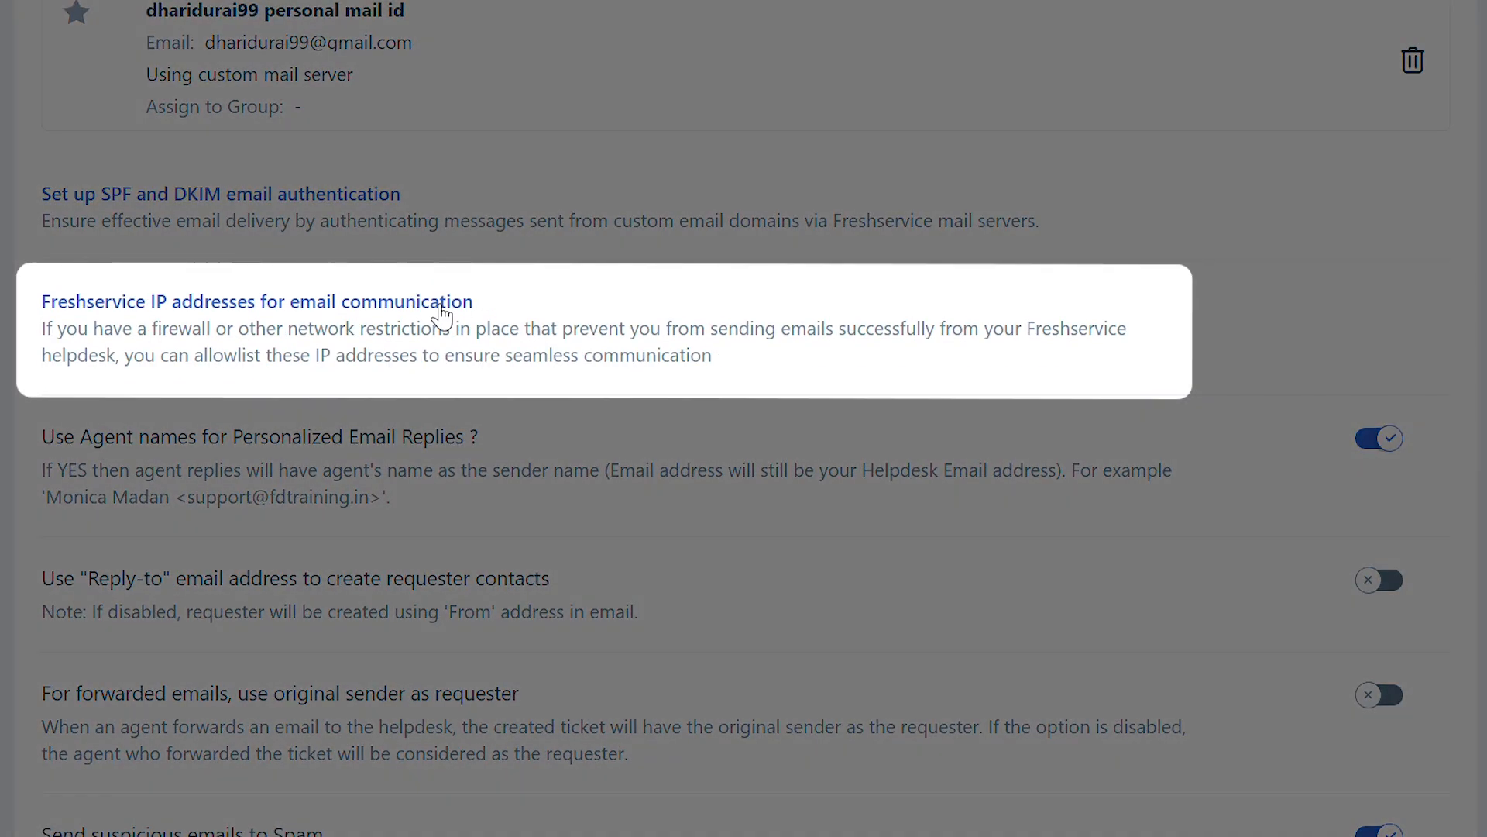
click(257, 301)
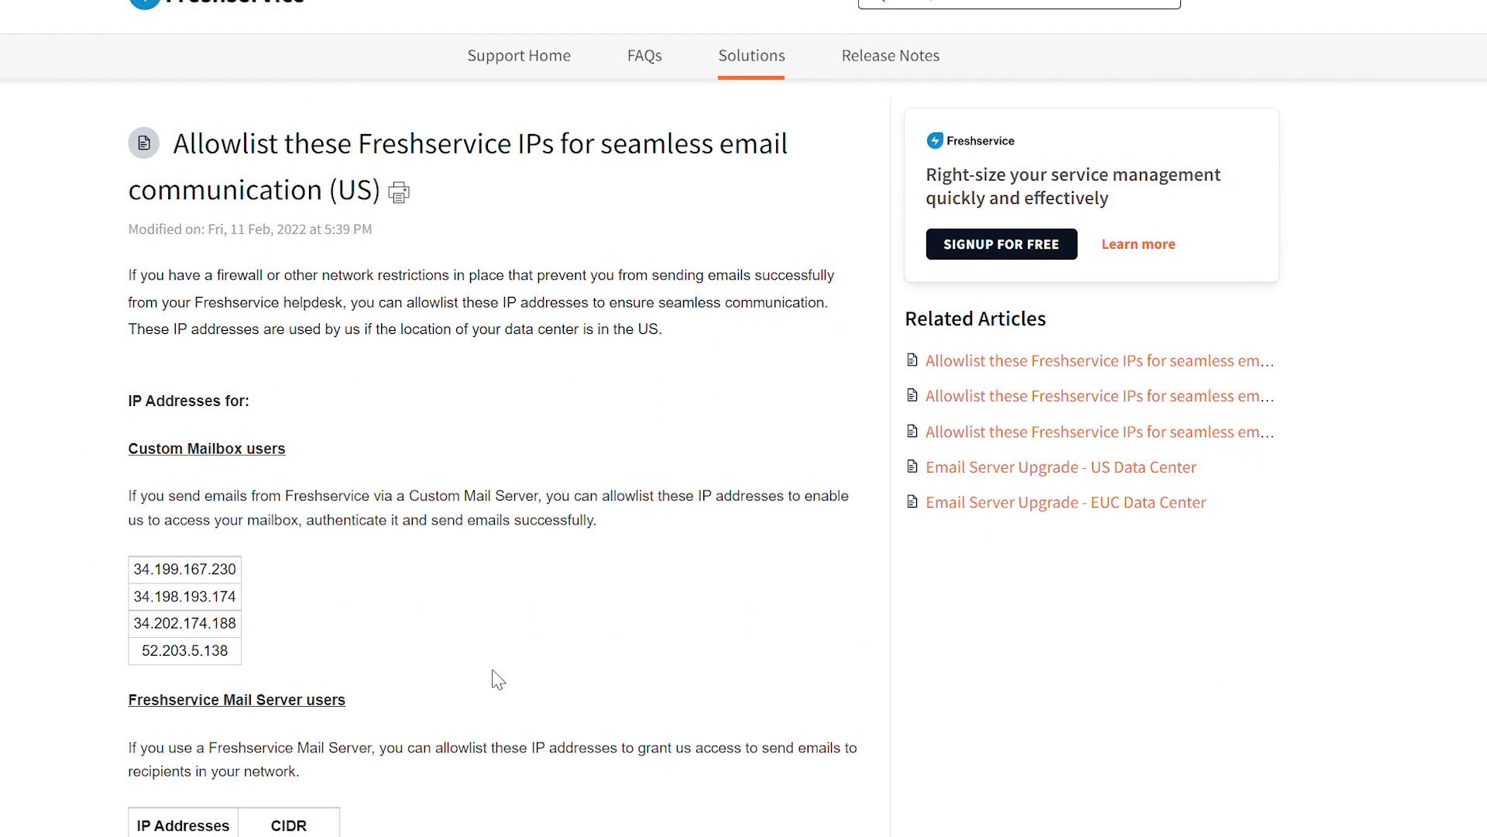
scroll(down, 3)
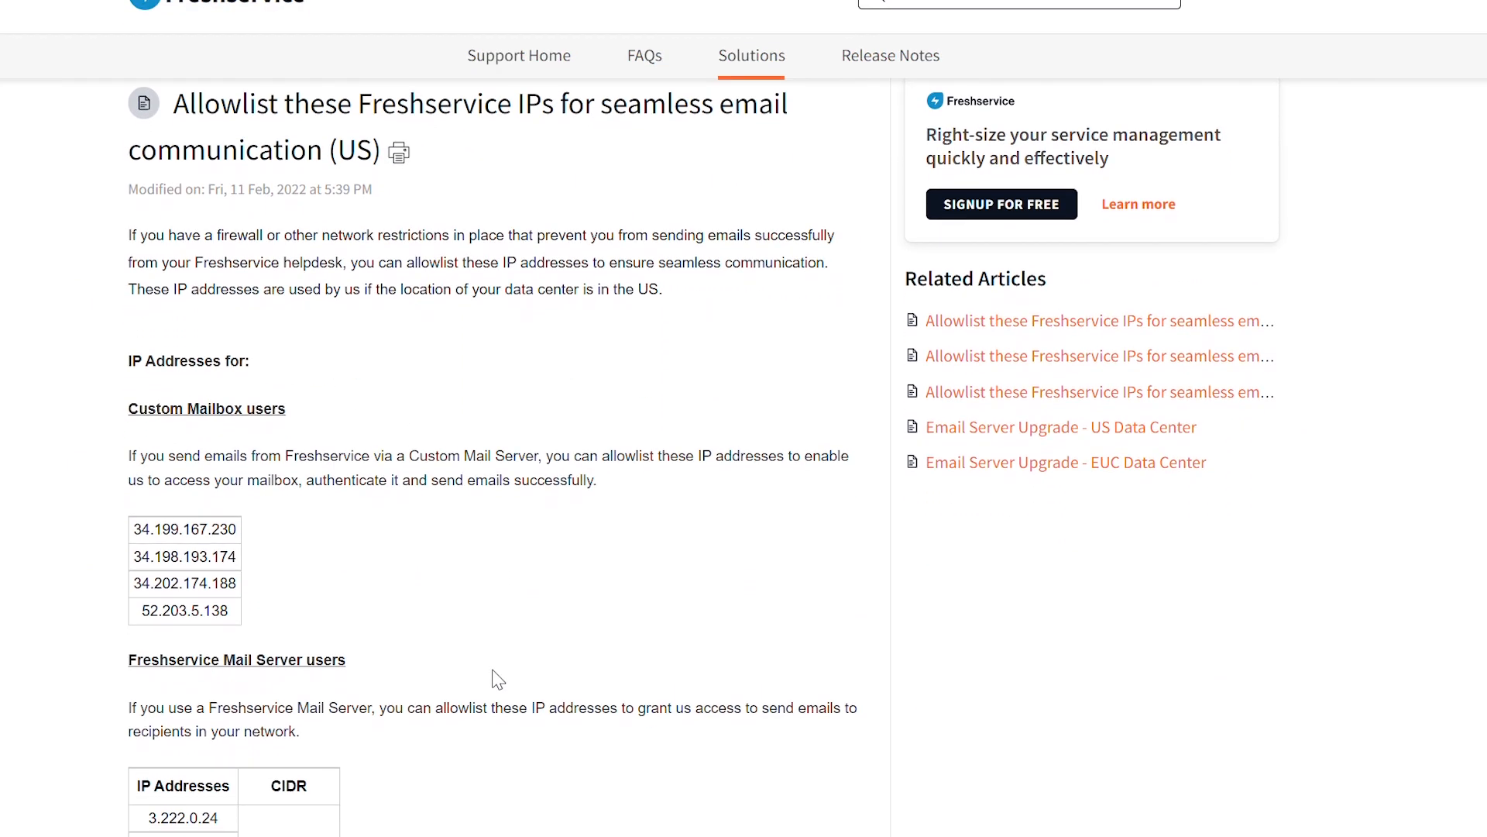
scroll(up, 3)
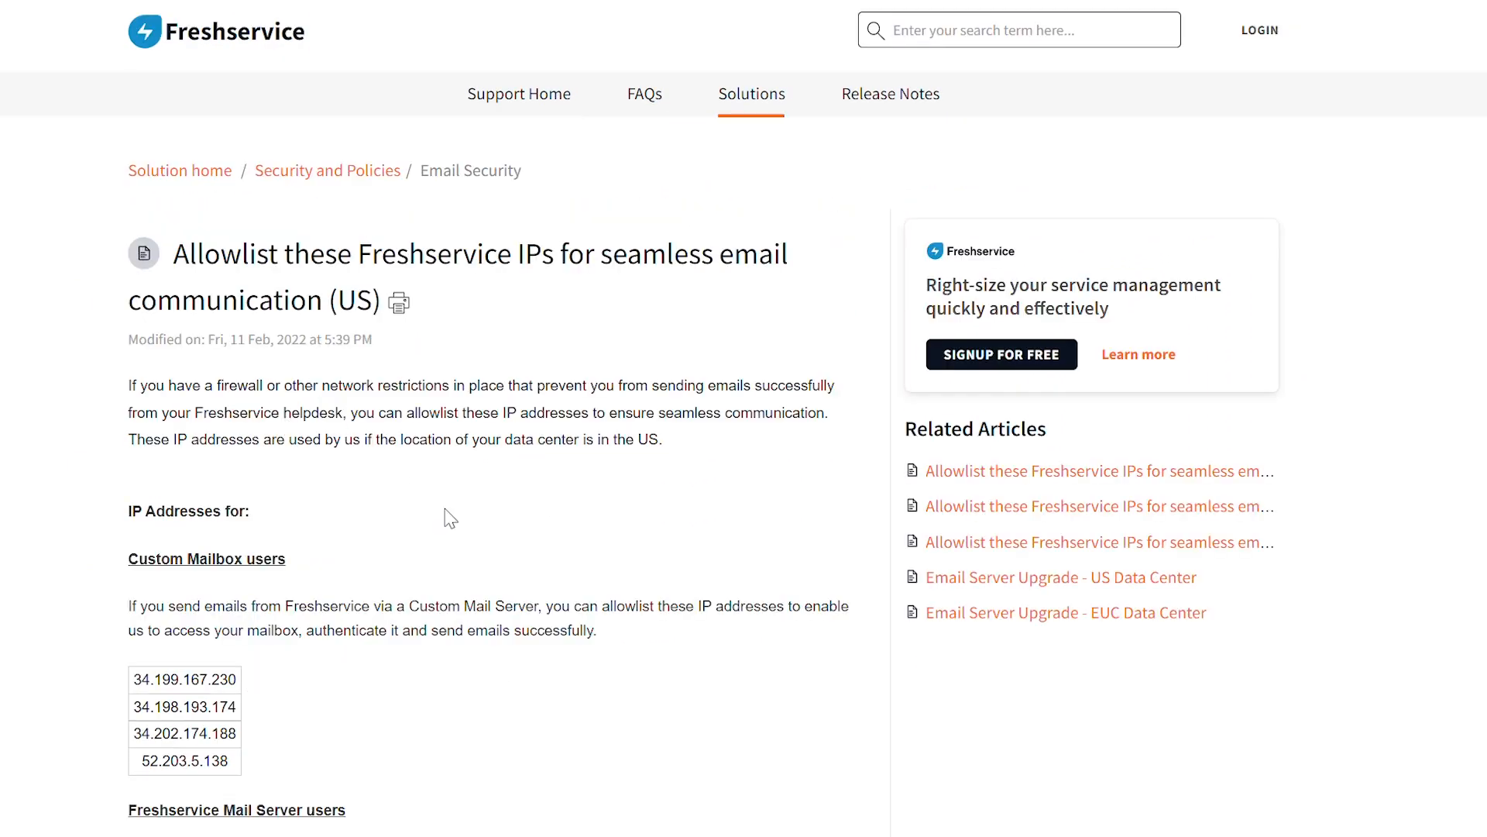